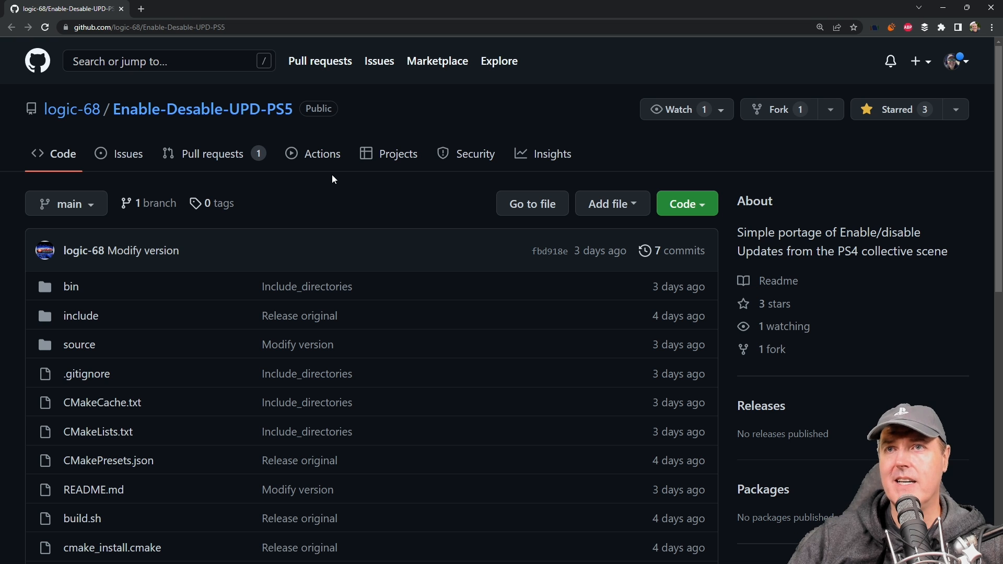
{"action": "mouse_move", "coordinate": [253, 220]}
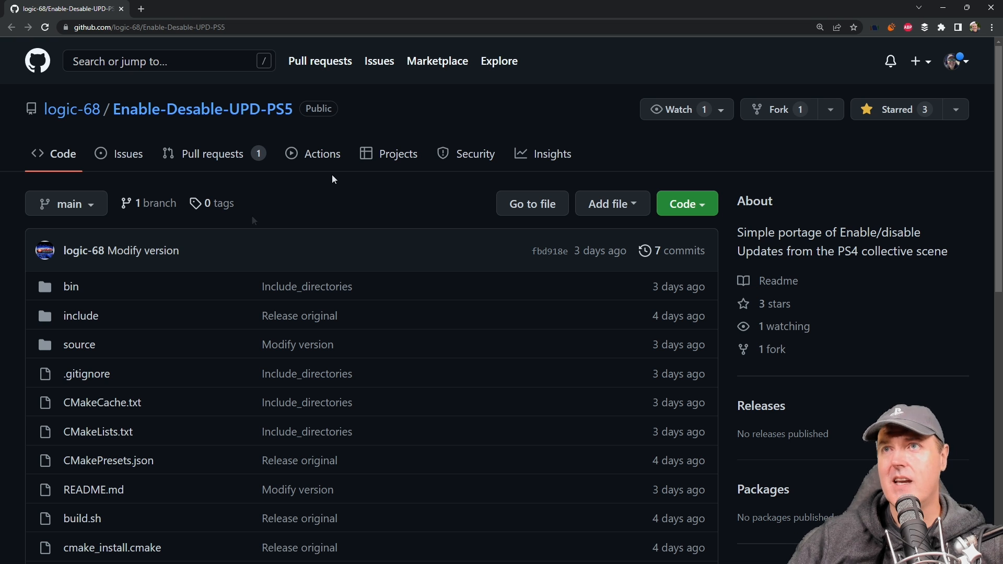
- Show source/main.c in the Enable-Desable-UPD-PS5 repository, scrolled to the if (!file_exists(src_path)) block
{"action": "scroll", "scroll_direction": "down", "scroll_amount": 3}
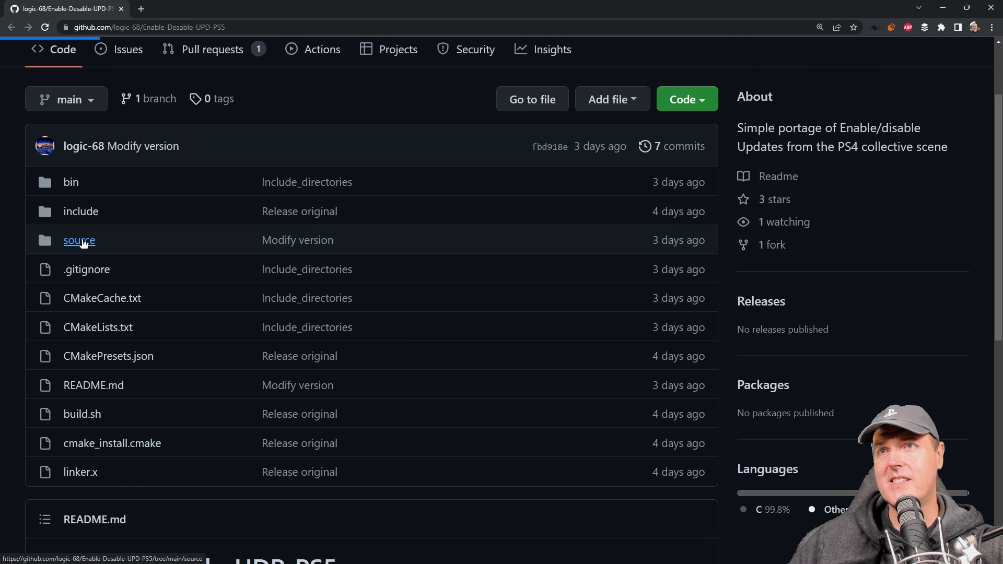
{"action": "left_click", "coordinate": [79, 241]}
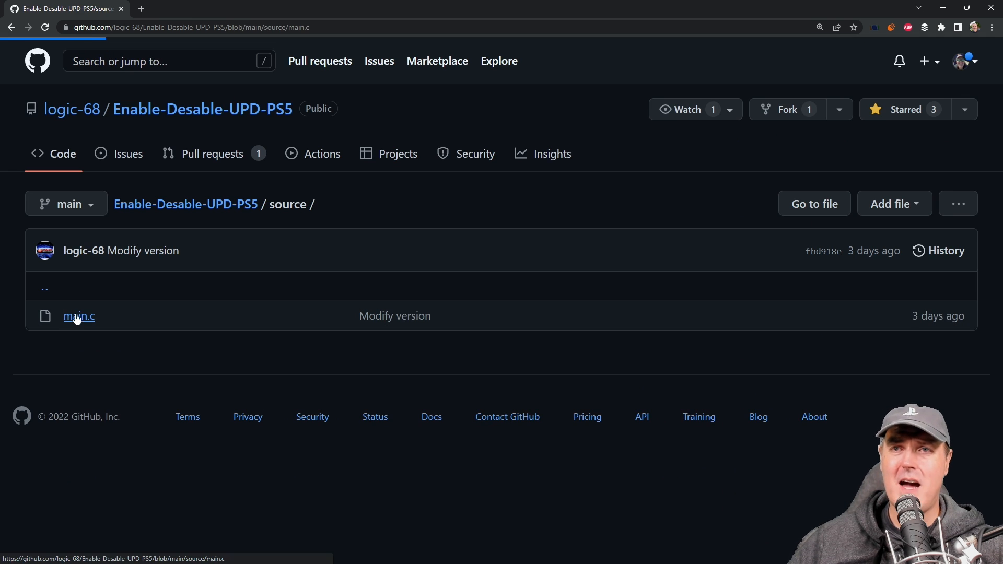
{"action": "left_click", "coordinate": [78, 316]}
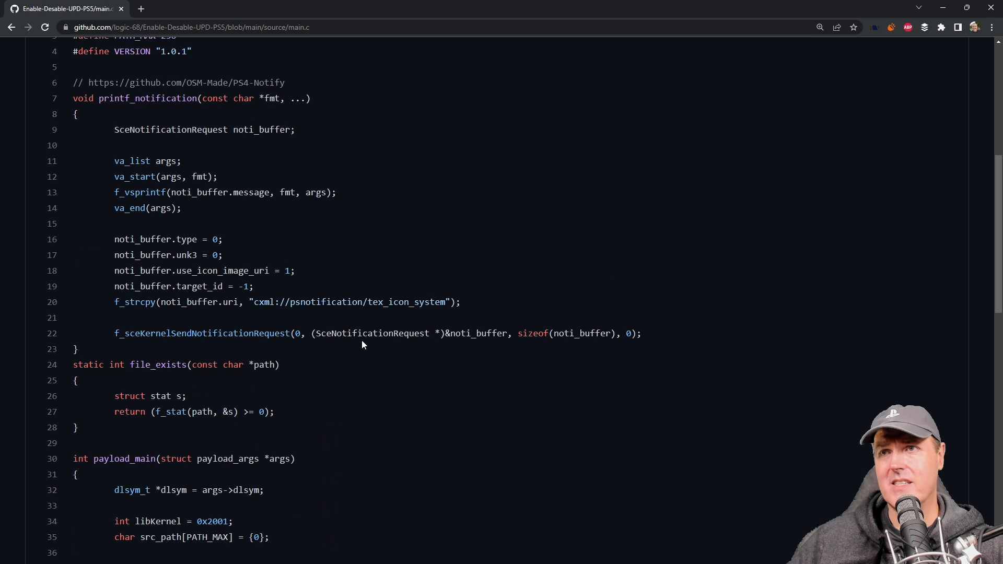
{"action": "scroll", "scroll_direction": "down", "scroll_amount": 3}
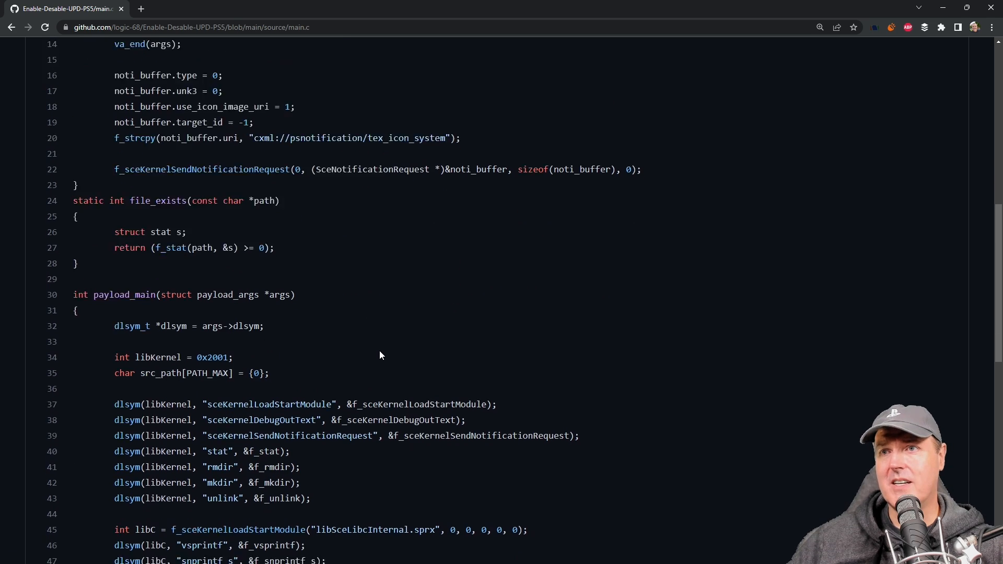
{"action": "scroll", "scroll_direction": "down", "scroll_amount": 3}
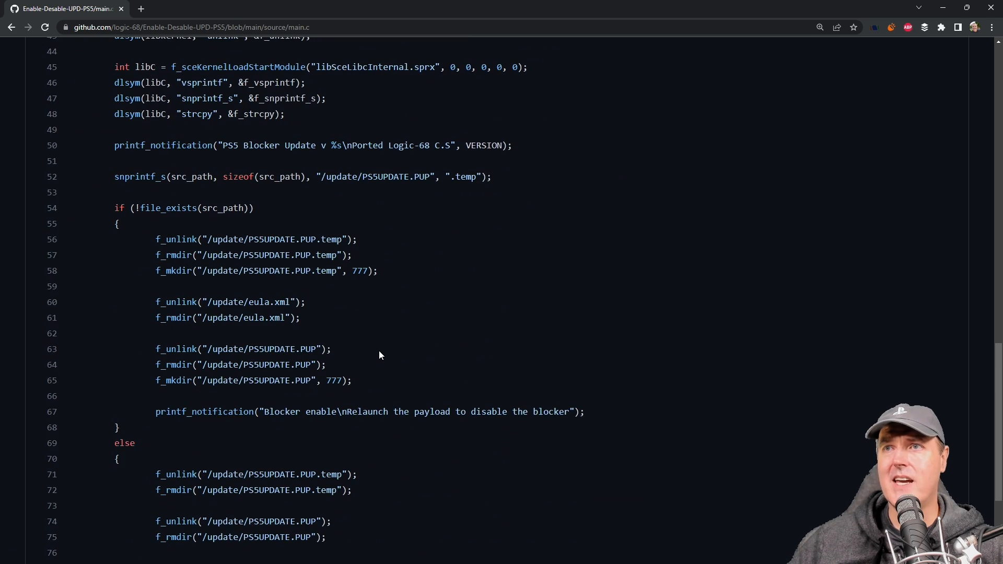
{"action": "scroll", "scroll_direction": "down", "scroll_amount": 3}
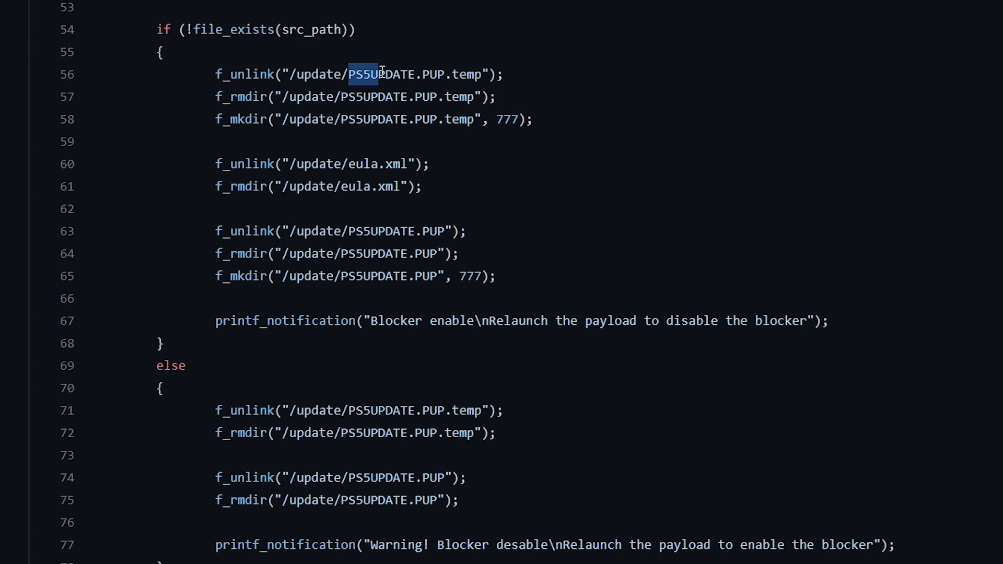
{"action": "left_click_drag", "start_coordinate": [365, 74], "coordinate": [455, 75]}
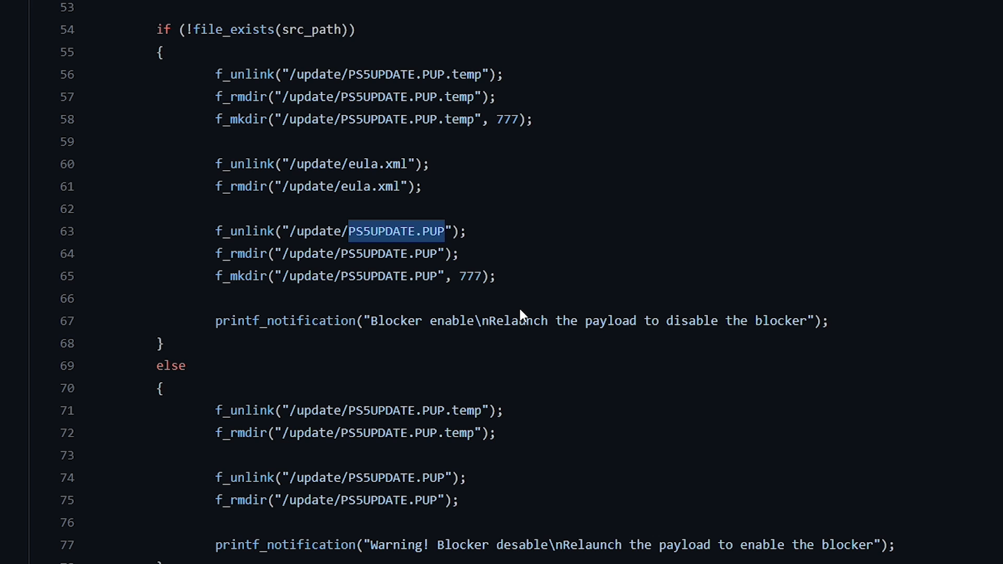
{"action": "mouse_move", "coordinate": [461, 200]}
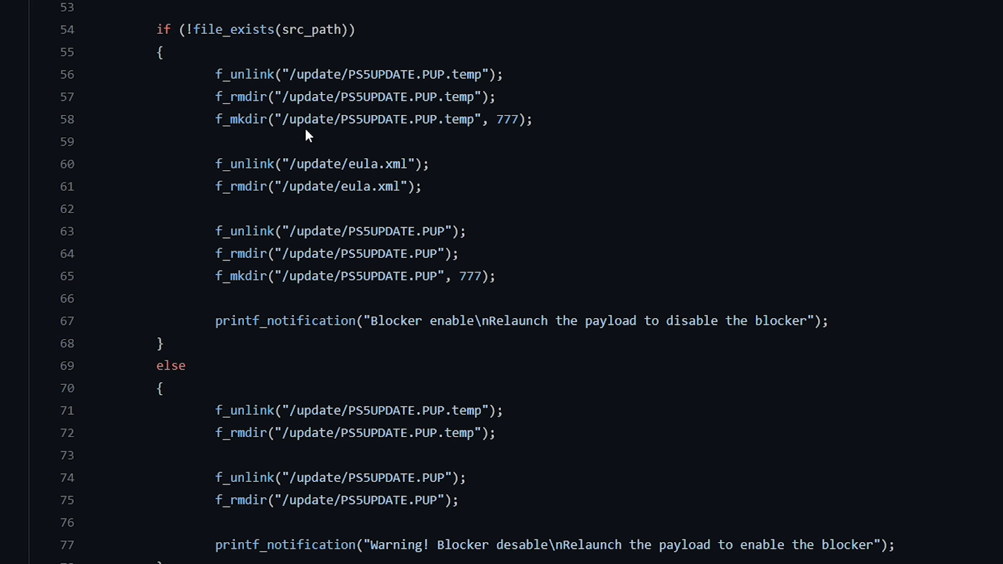
{"action": "triple_click", "coordinate": [371, 119]}
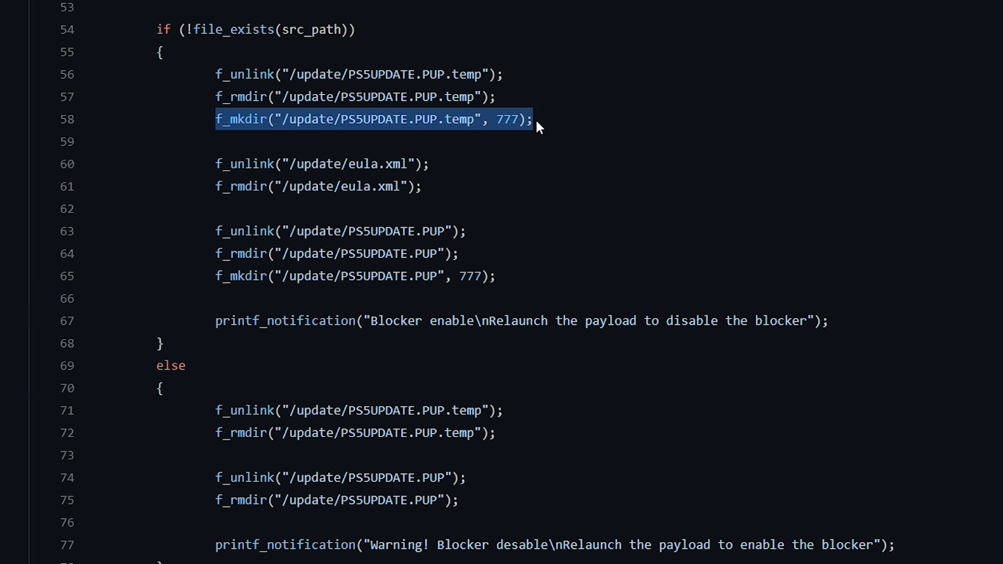
{"action": "mouse_move", "coordinate": [232, 127]}
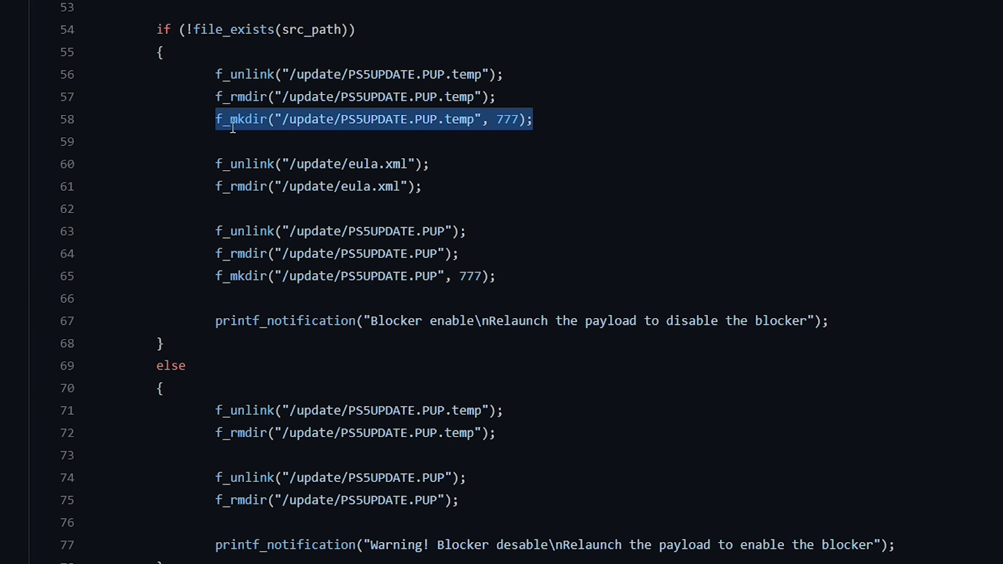
{"action": "mouse_move", "coordinate": [218, 276]}
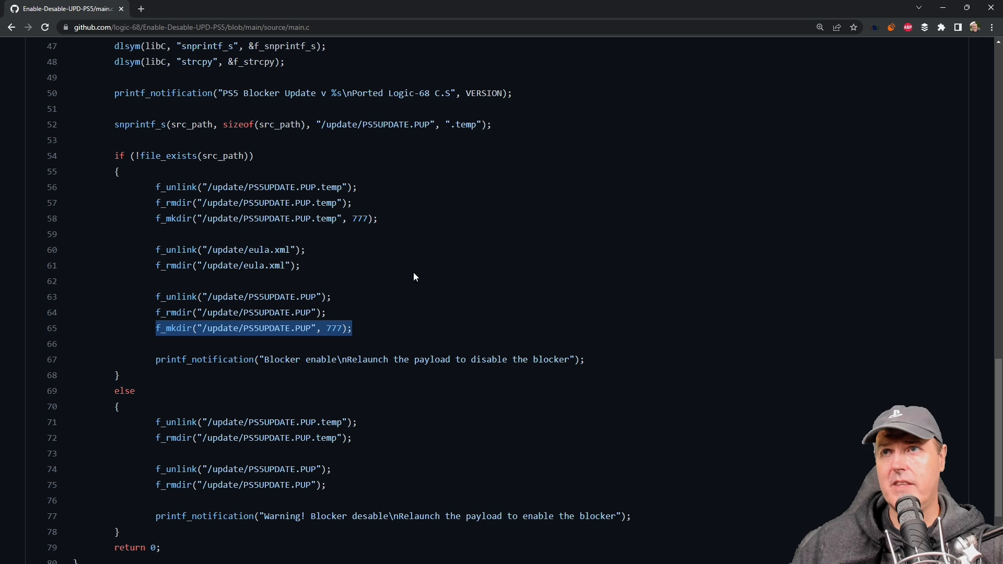
{"action": "scroll", "scroll_direction": "down", "scroll_amount": 3}
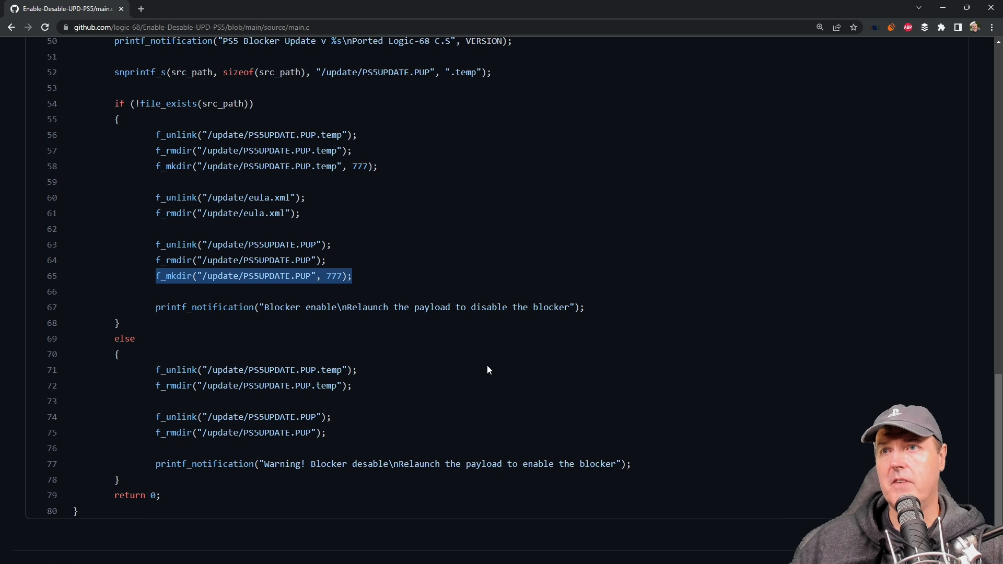
{"action": "mouse_move", "coordinate": [465, 413]}
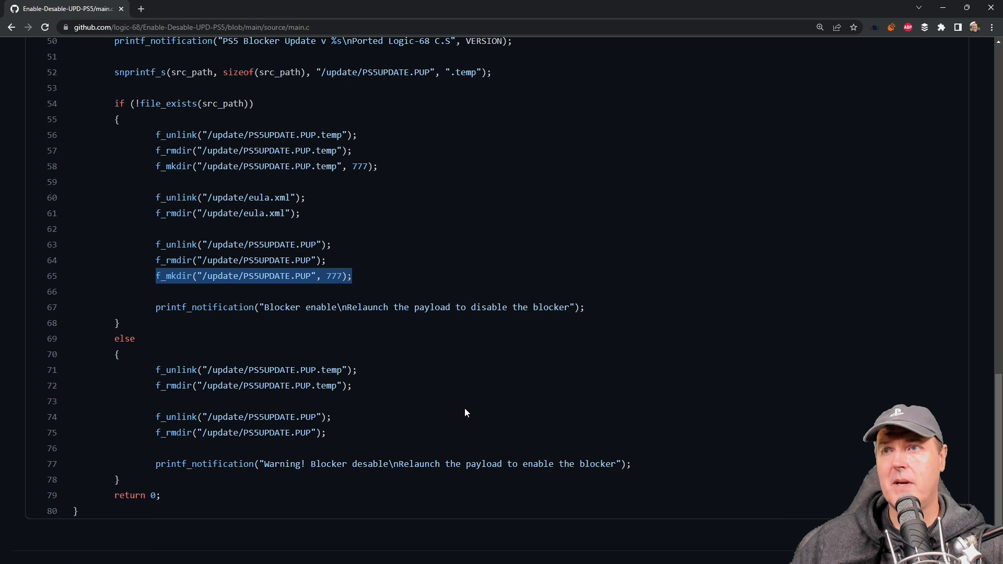
{"action": "mouse_move", "coordinate": [326, 386]}
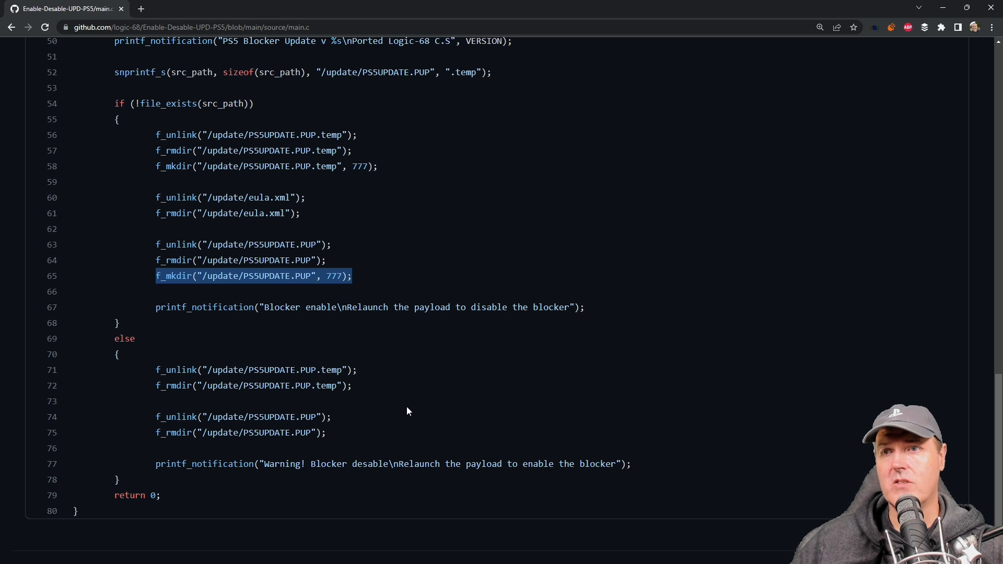
{"action": "mouse_move", "coordinate": [491, 431]}
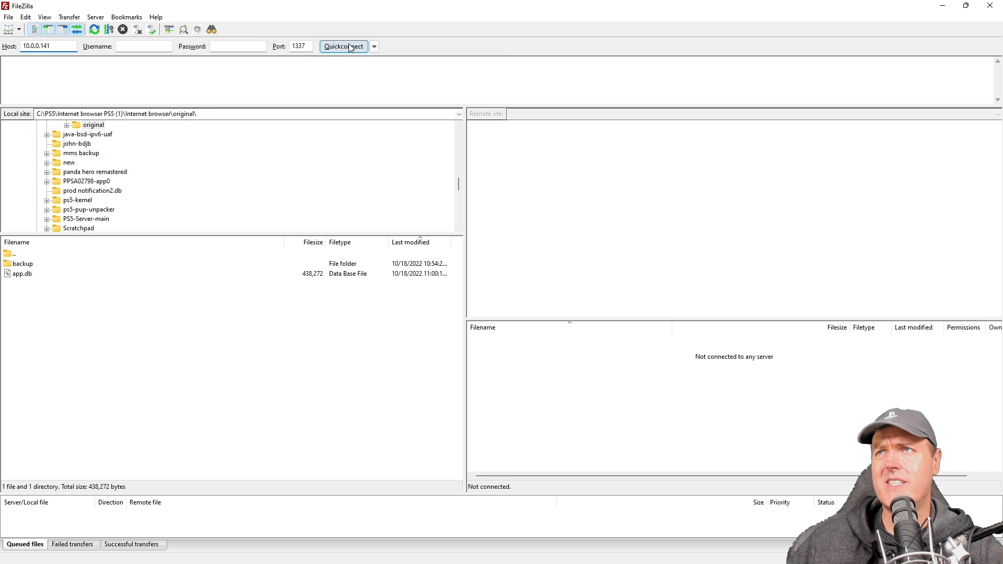
- Quickconnect to 10.0.0.141:1337 and inspect the empty /update/PS5UPDATE.PUP and PS5UPDATE.PUP.temp folders
{"action": "left_click", "coordinate": [344, 46]}
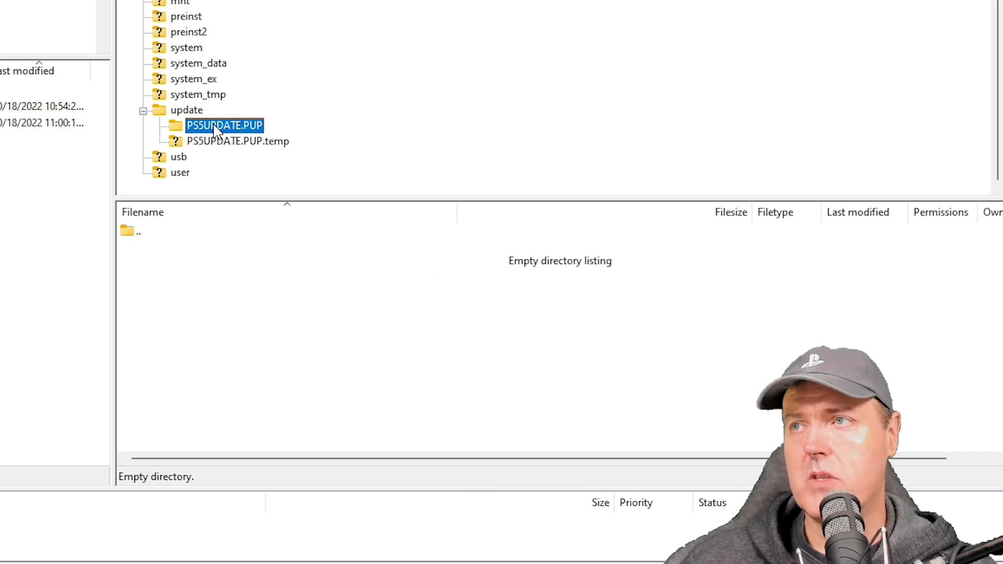
{"action": "left_click", "coordinate": [238, 141]}
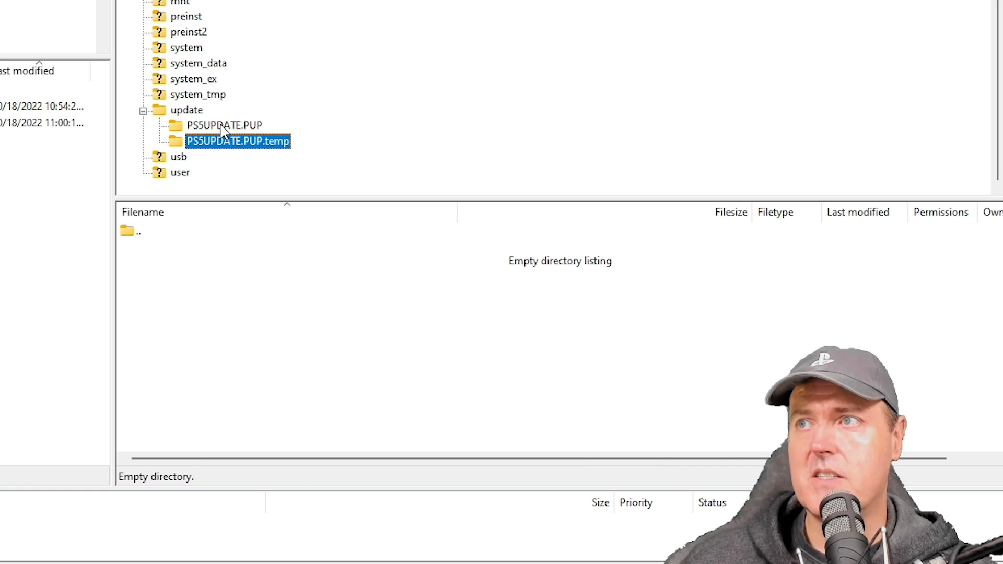
{"action": "mouse_move", "coordinate": [221, 151]}
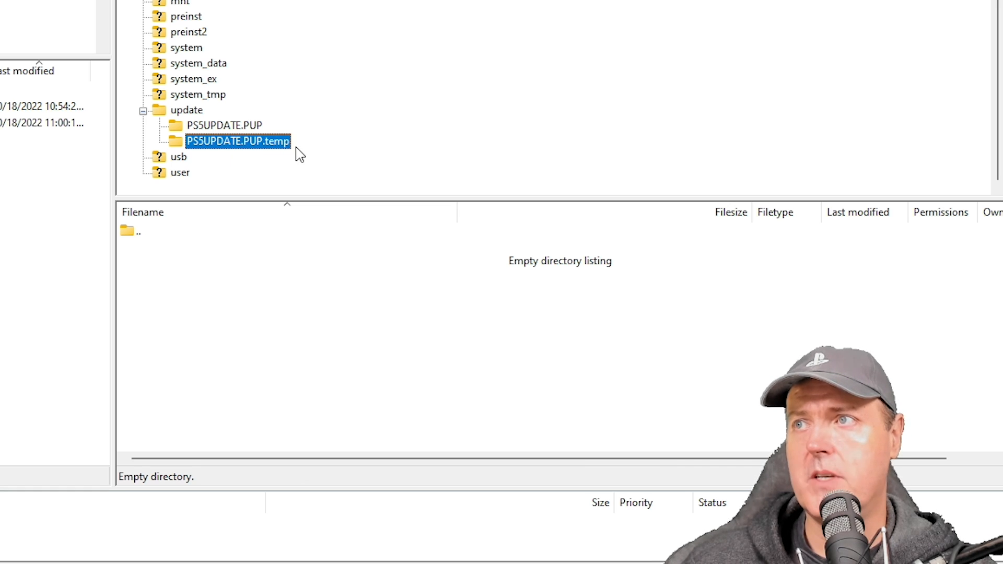
{"action": "left_click", "coordinate": [186, 110]}
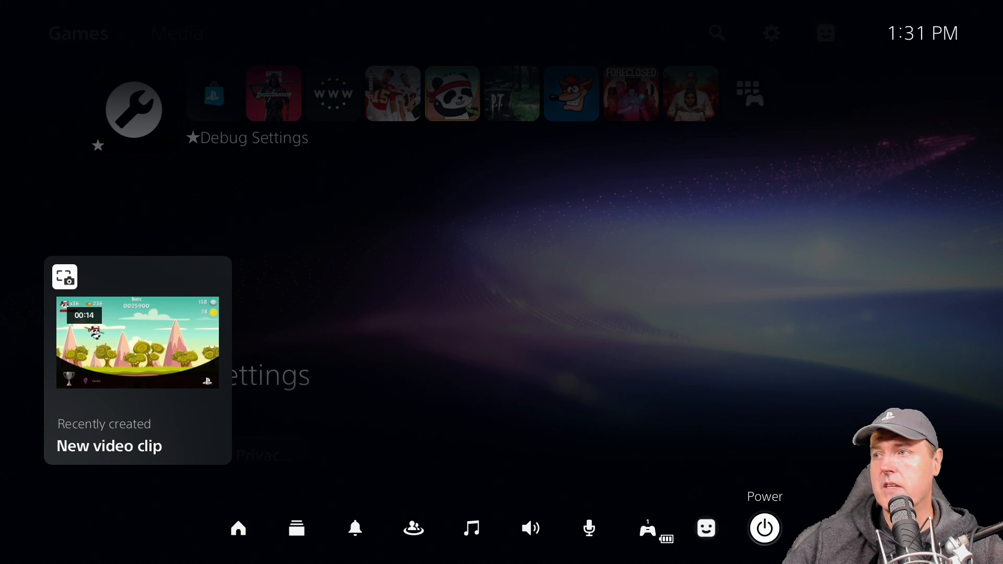
- Restart the PS5 from the Control Center Power menu and OK the improper-shutdown warning
{"action": "left_click", "coordinate": [764, 528]}
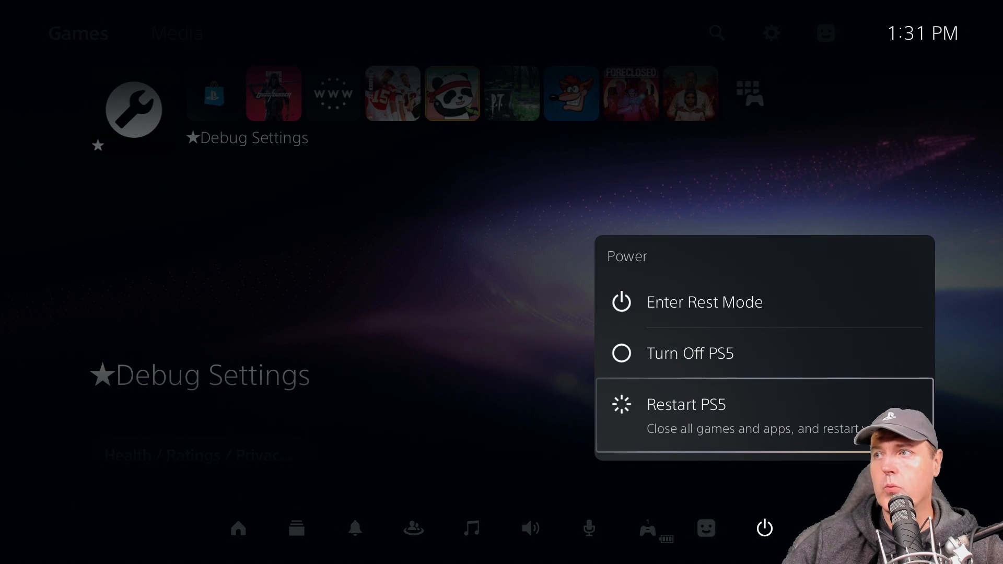
{"action": "left_click", "coordinate": [685, 404]}
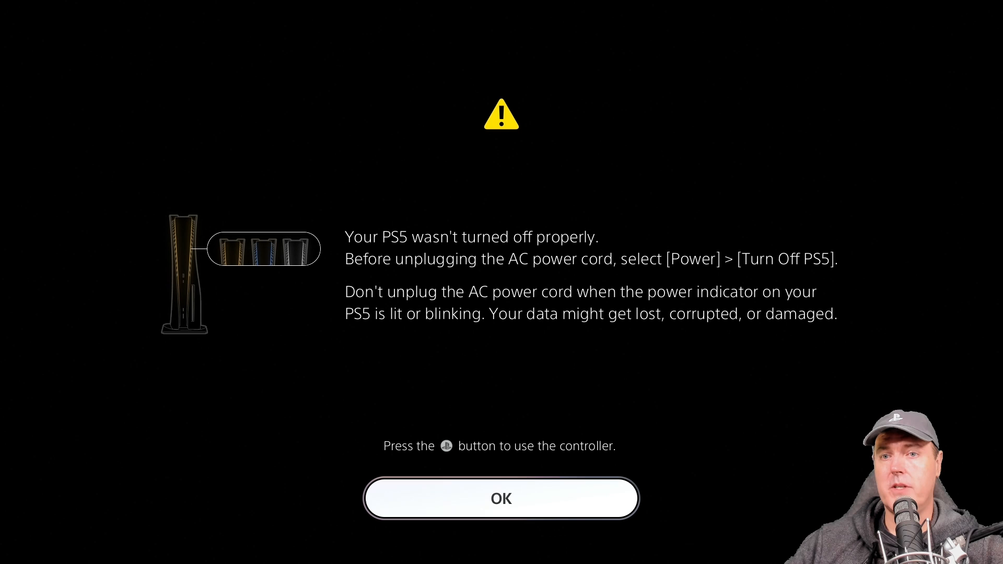
{"action": "left_click", "coordinate": [501, 498]}
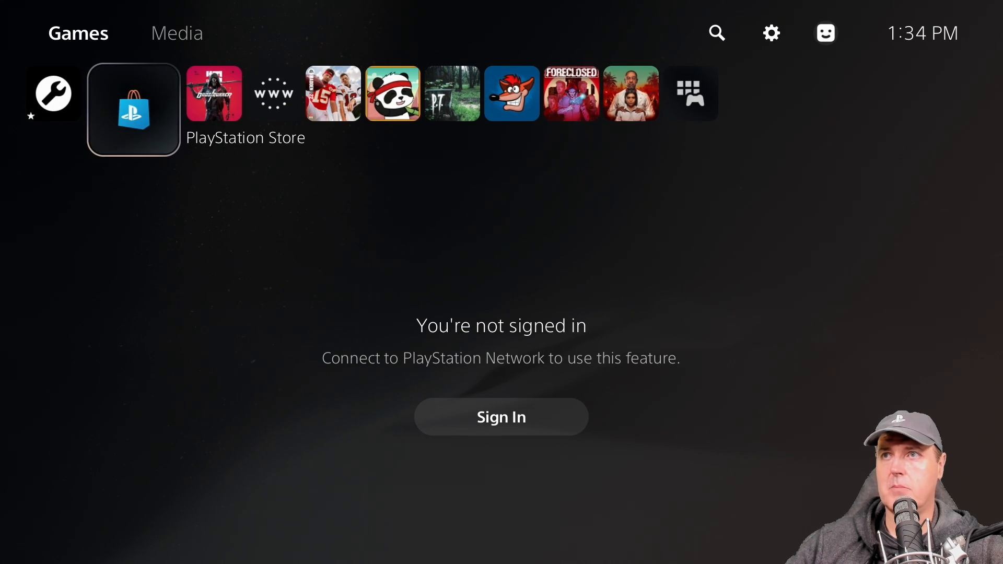
{"action": "left_click", "coordinate": [273, 93]}
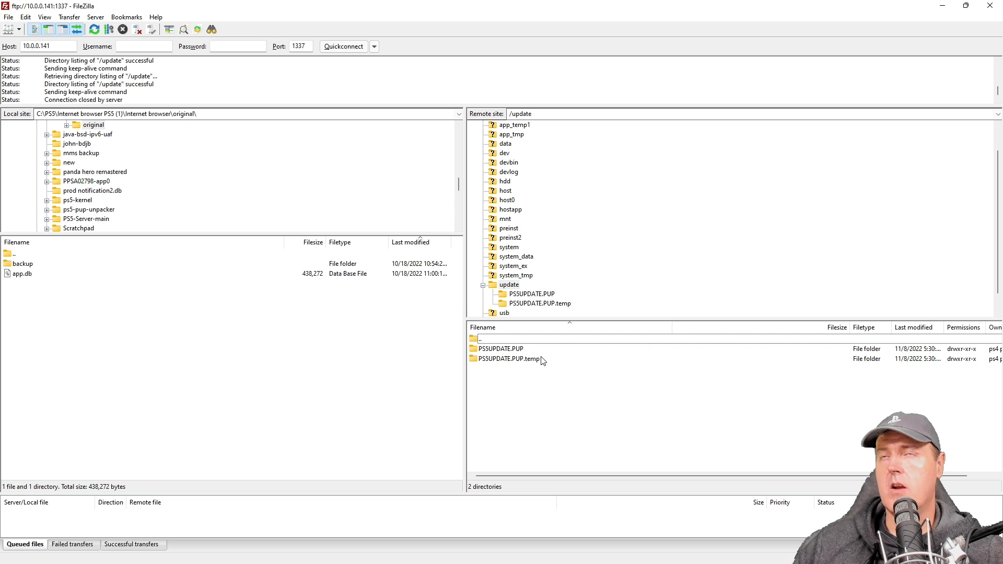
{"action": "mouse_move", "coordinate": [540, 393]}
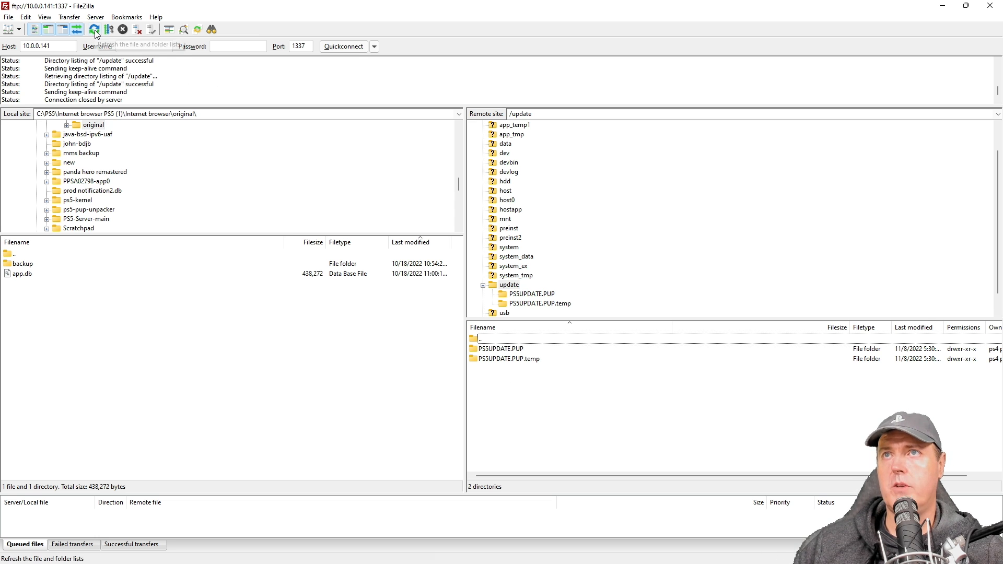
- Refresh the remote /update listing, which now shows the directory empty
{"action": "left_click", "coordinate": [93, 29]}
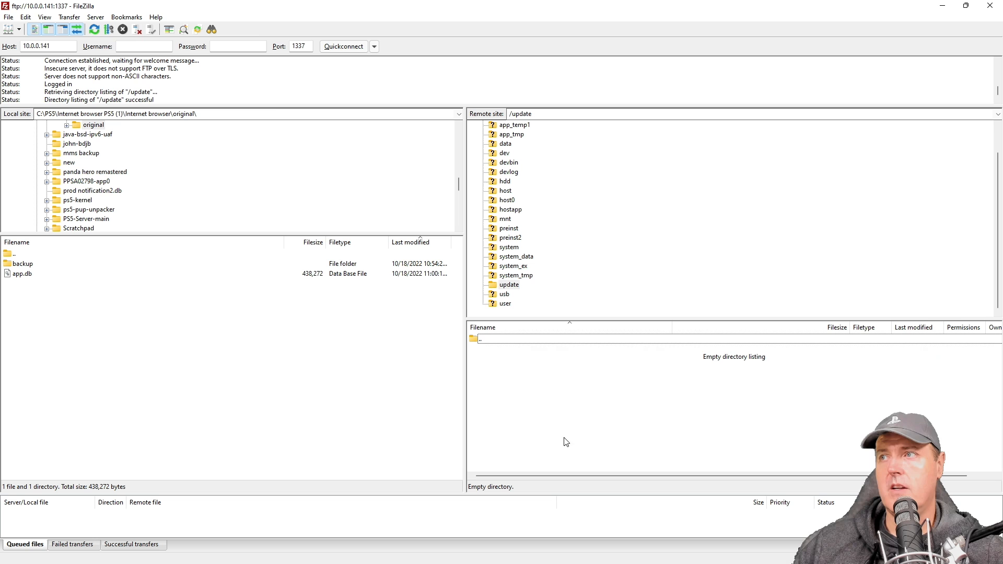
{"action": "mouse_move", "coordinate": [613, 426]}
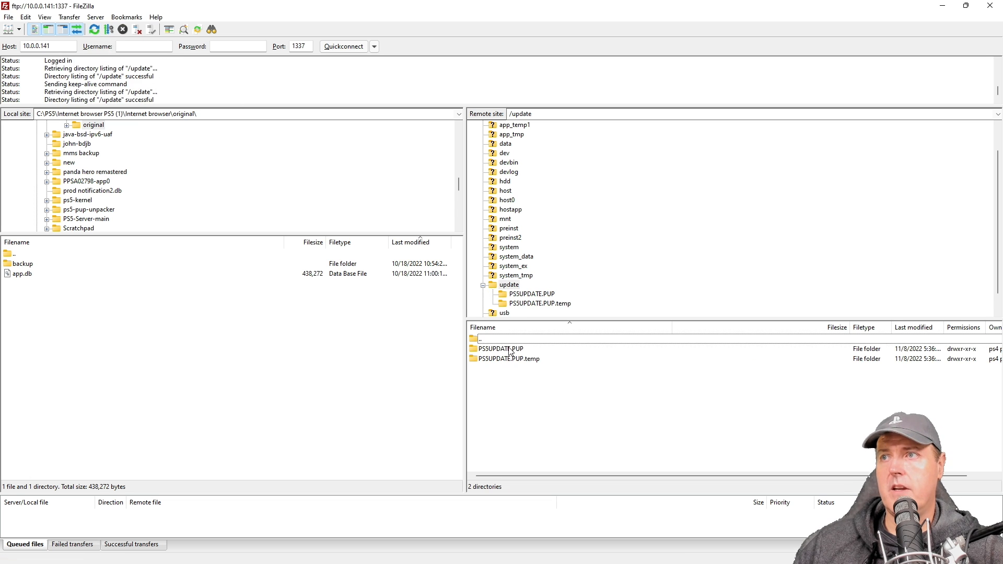
{"action": "mouse_move", "coordinate": [547, 390]}
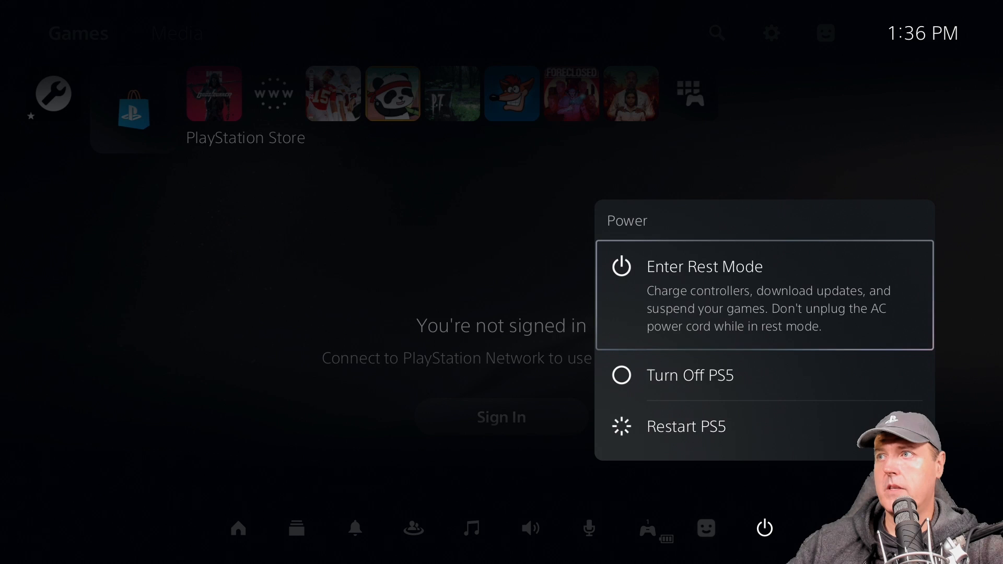
- Choose Restart PS5 from the Control Center Power menu
{"action": "left_click", "coordinate": [703, 266]}
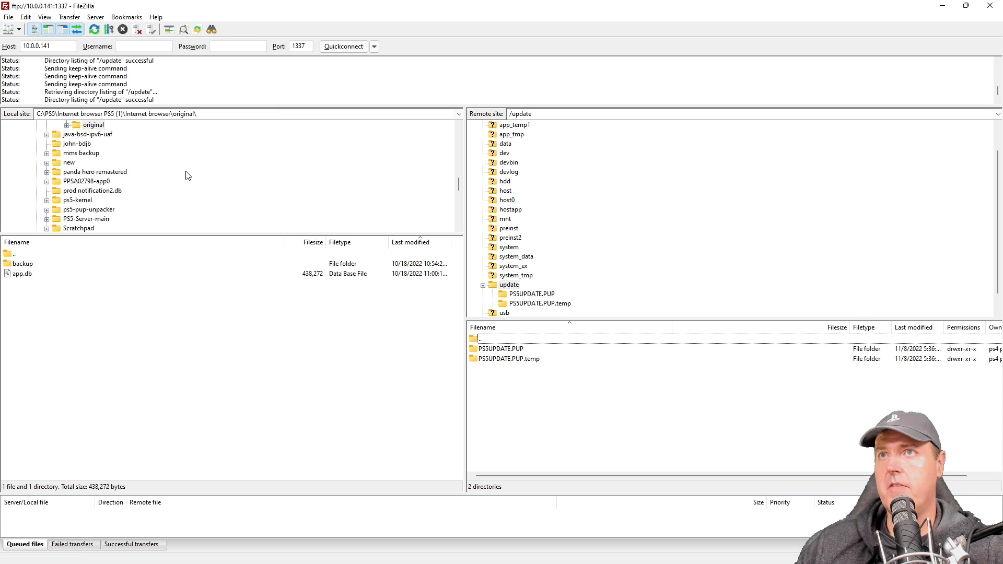
{"action": "mouse_move", "coordinate": [557, 364]}
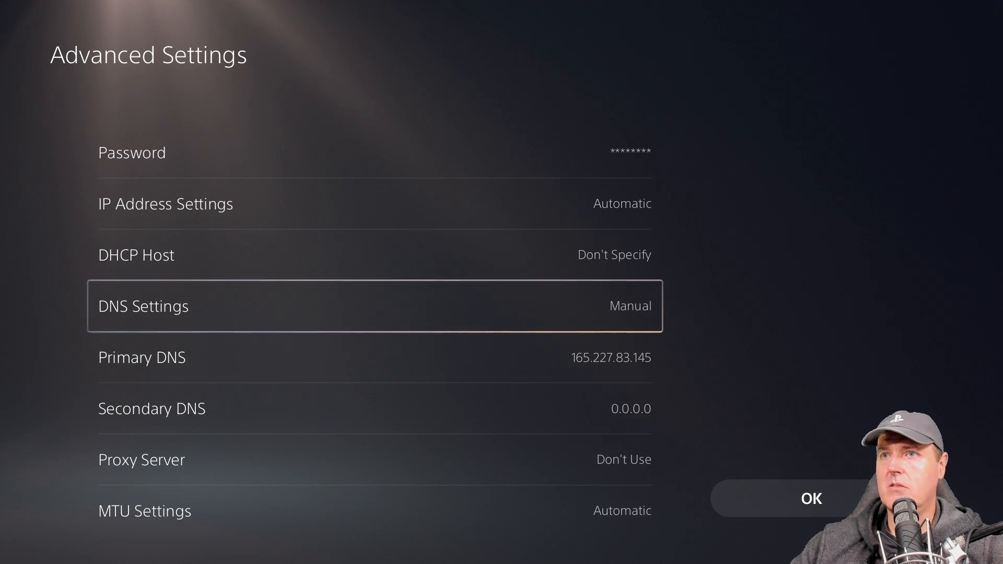
- Set DNS Settings to Automatic in Advanced Settings and confirm with OK
{"action": "left_click", "coordinate": [374, 306]}
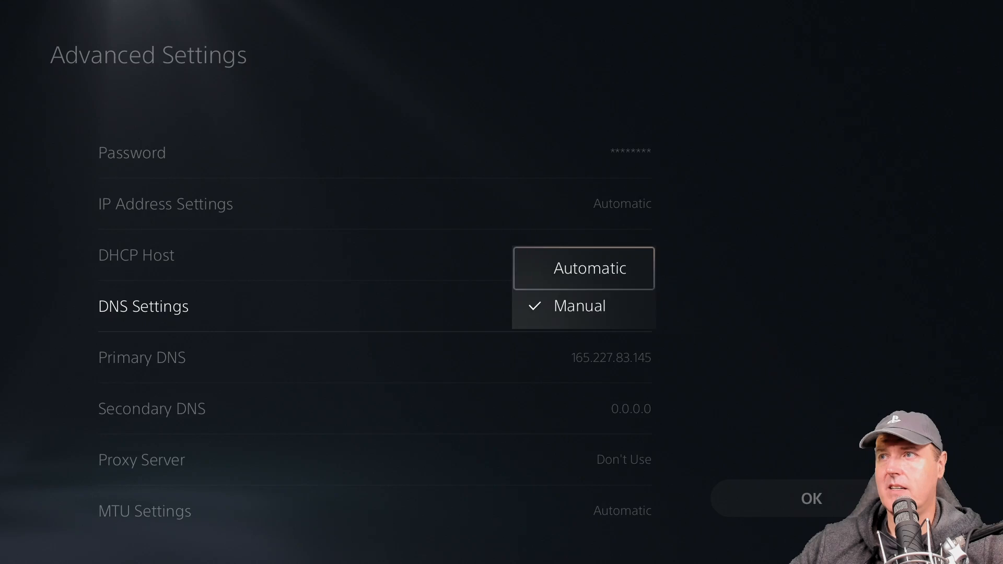
{"action": "left_click", "coordinate": [583, 268]}
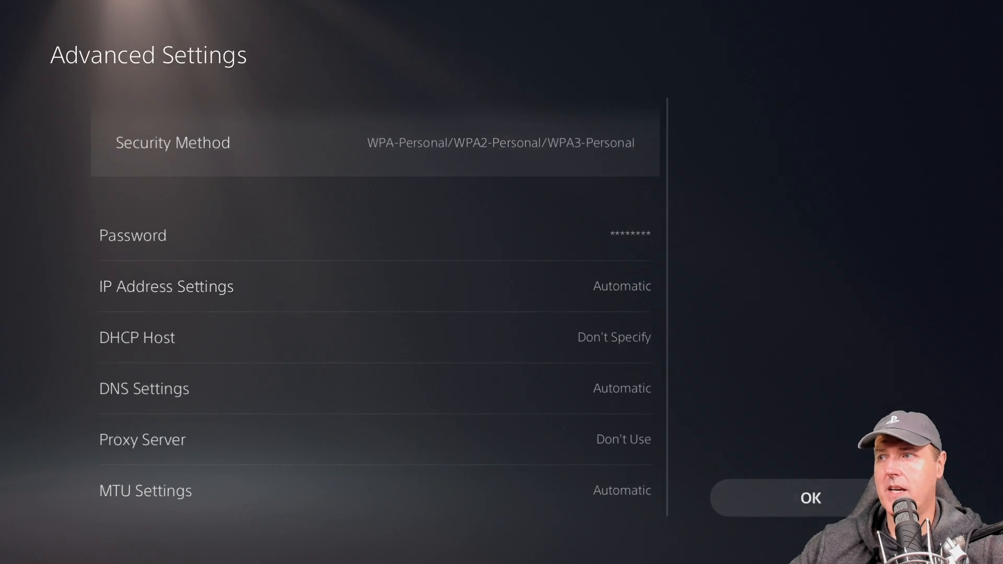
{"action": "left_click", "coordinate": [811, 499]}
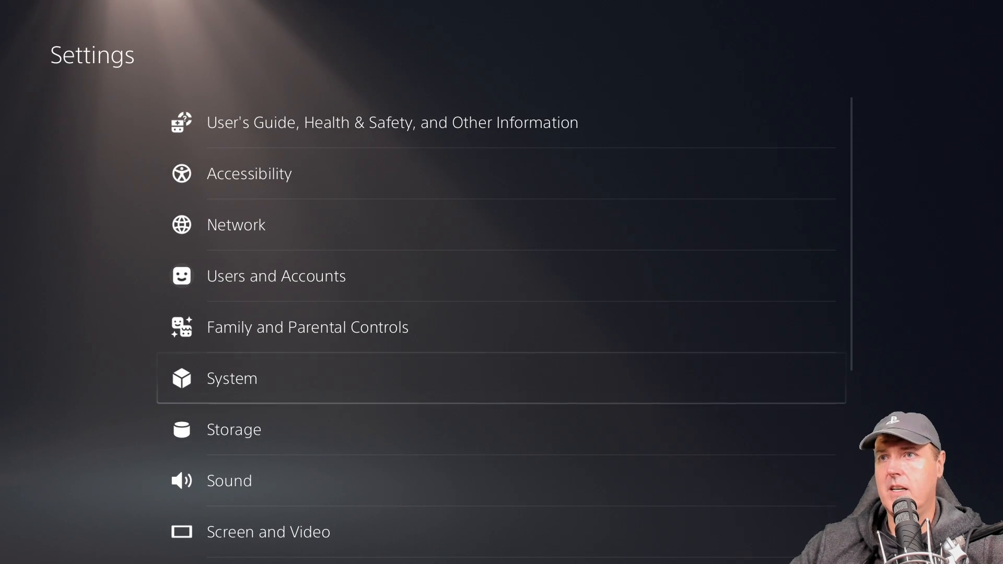
- Go to System > System Software Update and Settings and select Update System Software
{"action": "left_click", "coordinate": [230, 379]}
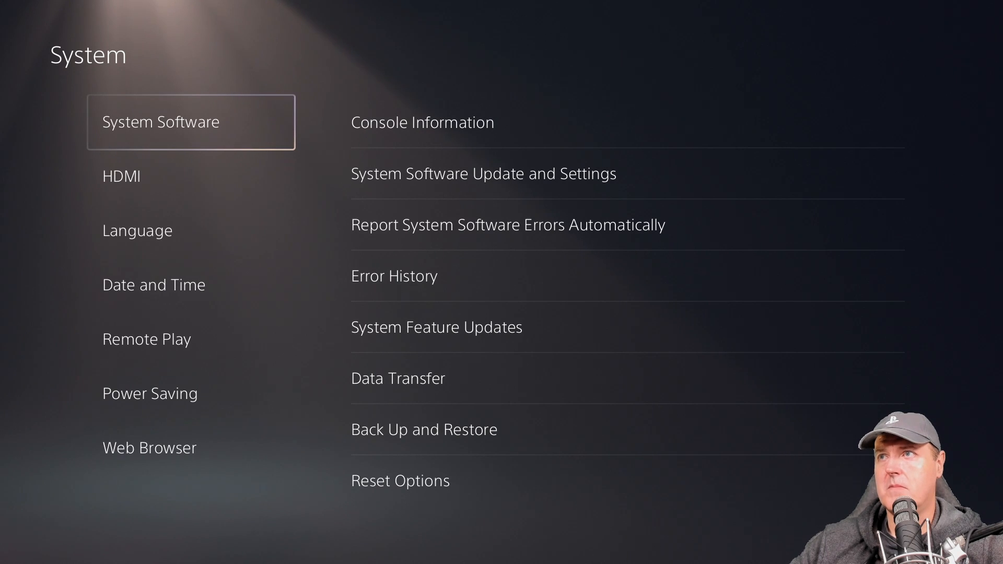
{"action": "left_click", "coordinate": [483, 174]}
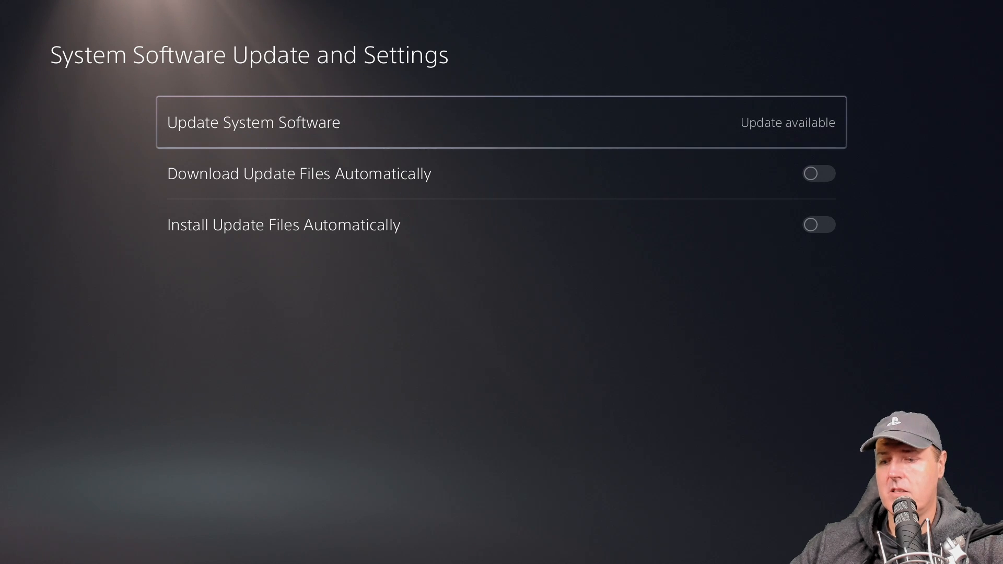
{"action": "left_click", "coordinate": [253, 122]}
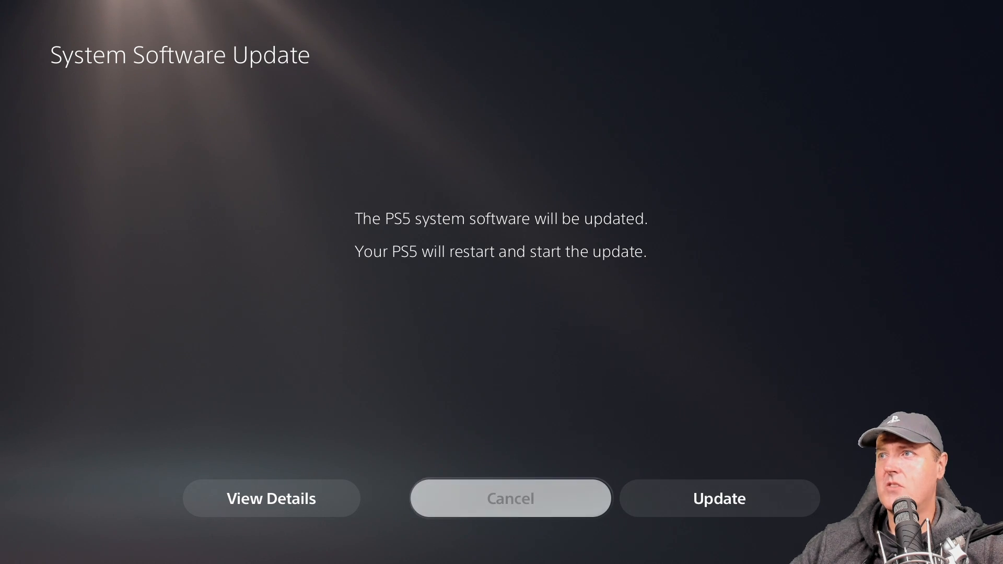
{"action": "mouse_move", "coordinate": [510, 498]}
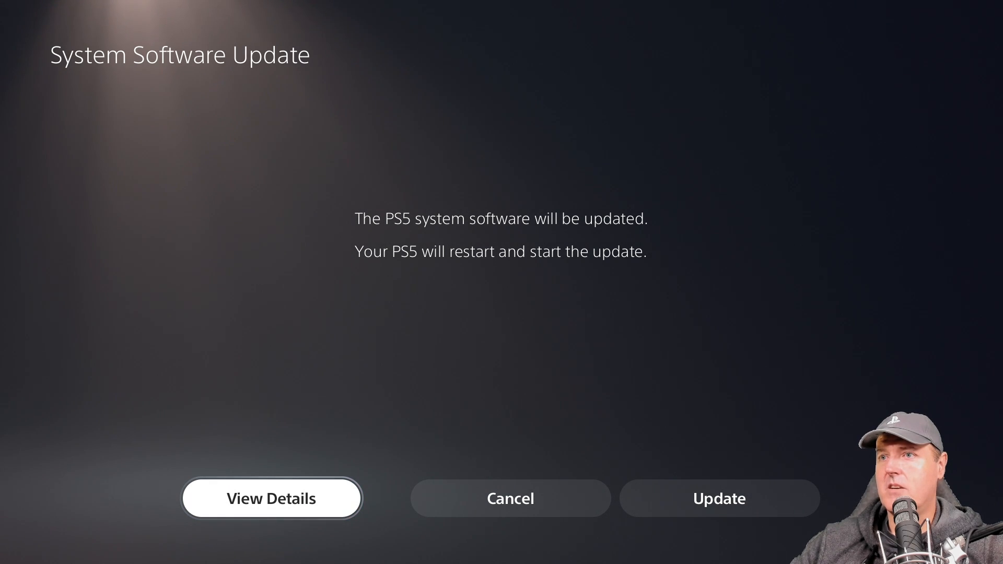
- Confirm Update on the System Software Update screen, ending in error CE-100021-4
{"action": "left_click", "coordinate": [719, 498]}
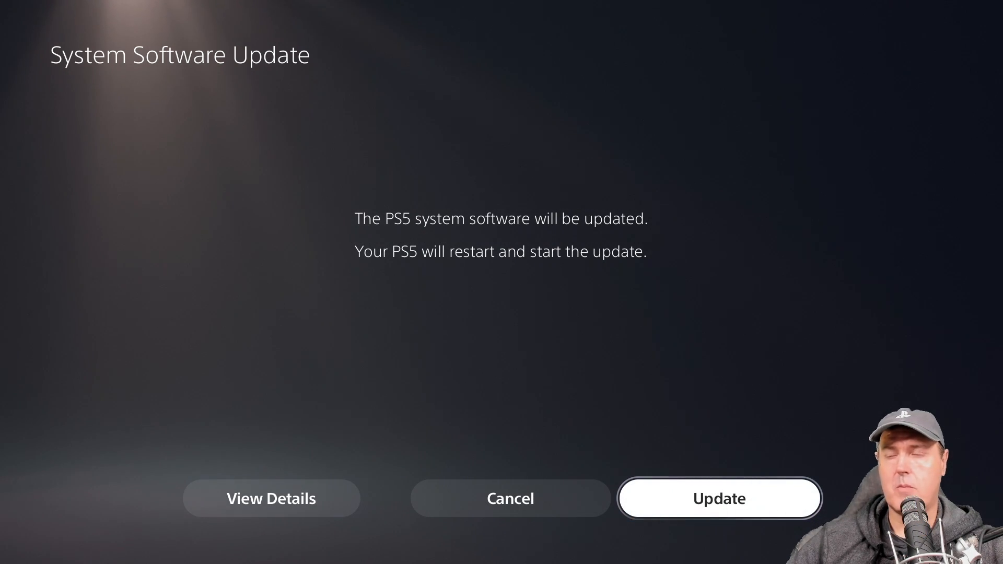
{"action": "left_click", "coordinate": [719, 498]}
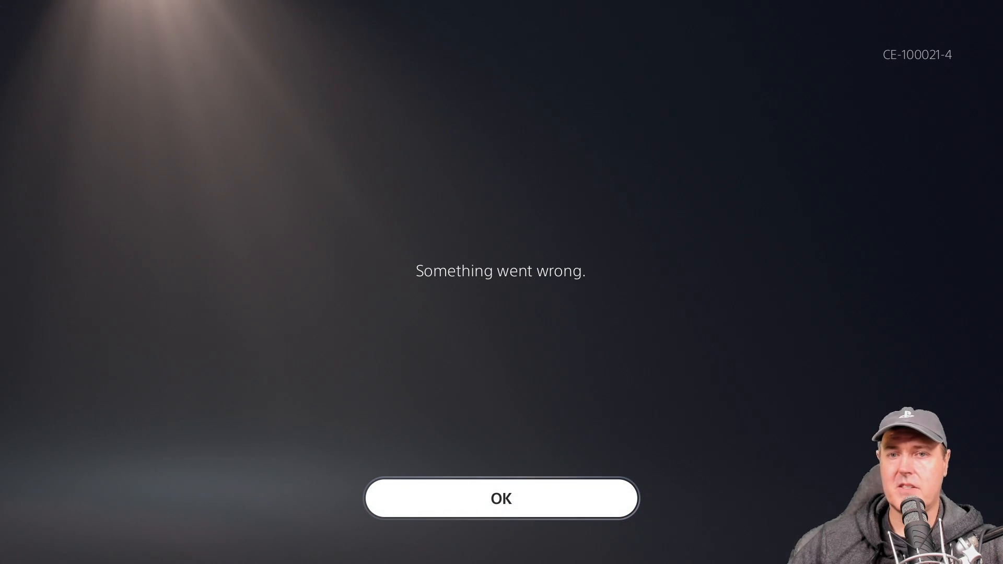
- OK the 'Something went wrong' CE-100021-4 error to return to the Games home screen
{"action": "left_click", "coordinate": [501, 498]}
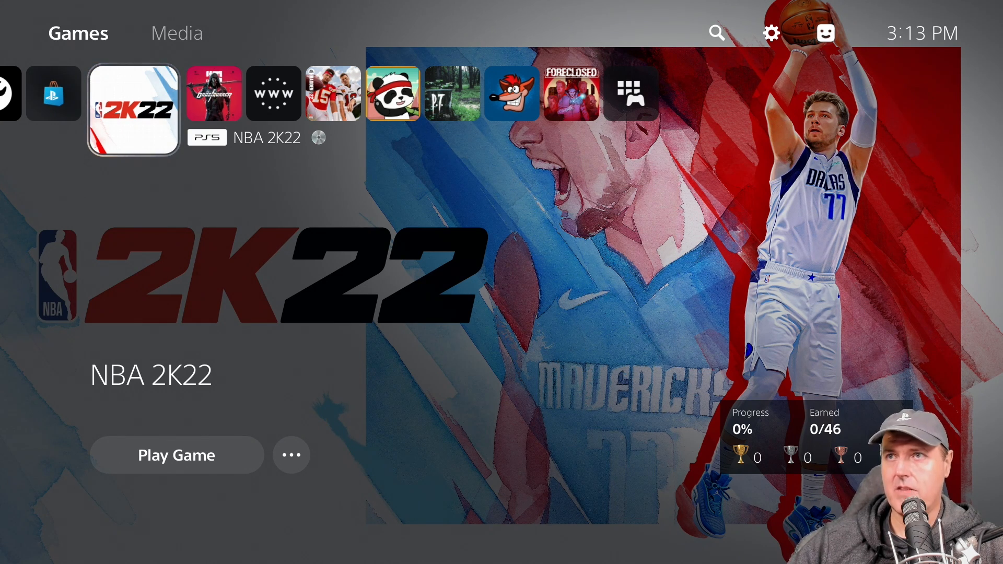
- Launch NBA 2K22 and choose Update Now on its system software update prompt
{"action": "left_click", "coordinate": [176, 454]}
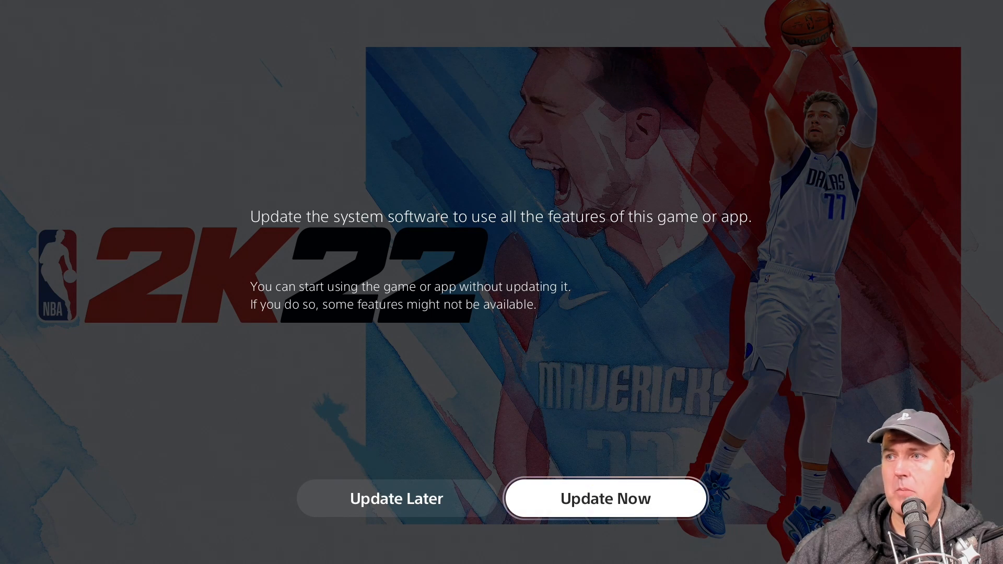
{"action": "left_click", "coordinate": [604, 498]}
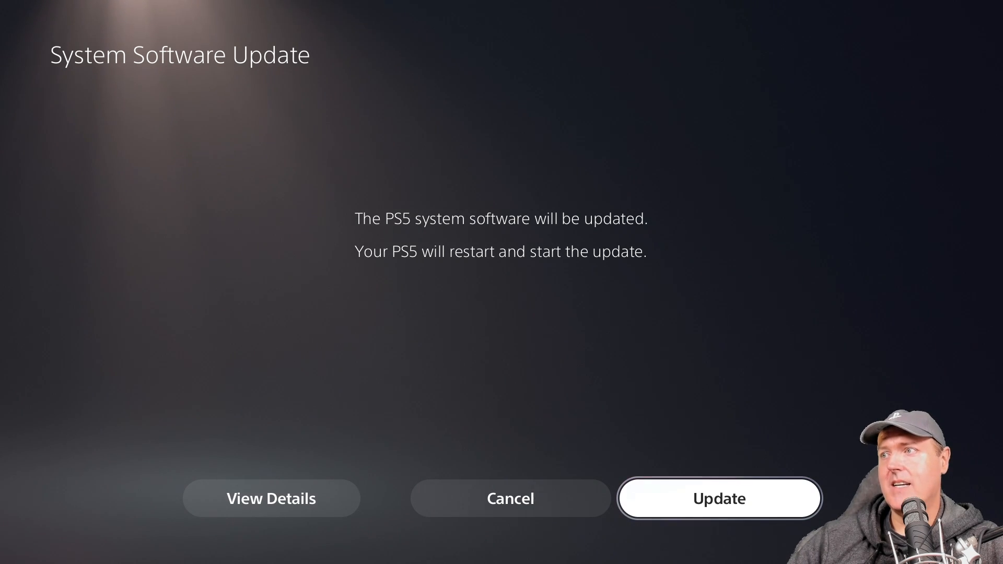
- Retry the system software update and dismiss the resulting CE-100021-4 error
{"action": "left_click", "coordinate": [719, 498]}
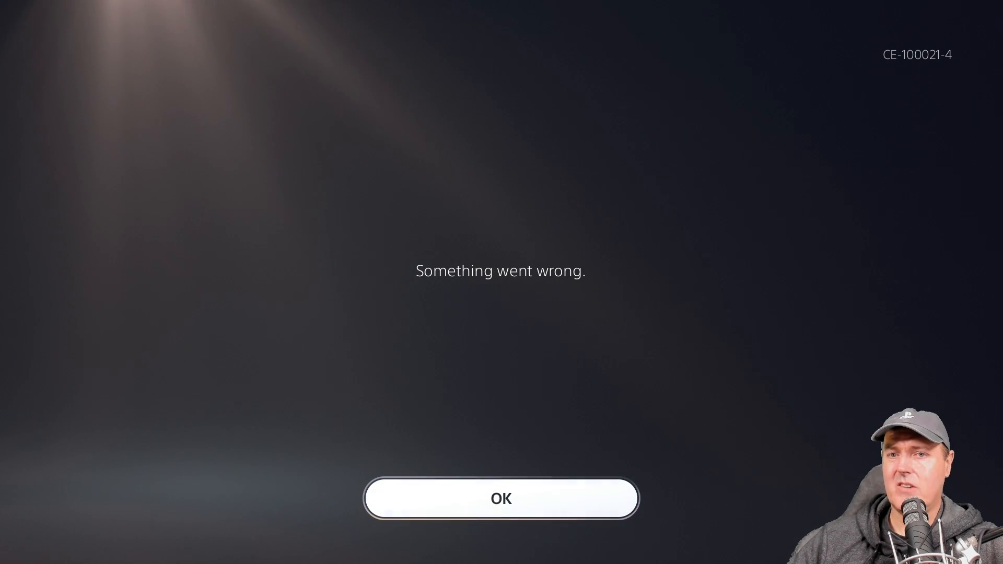
{"action": "left_click", "coordinate": [501, 499]}
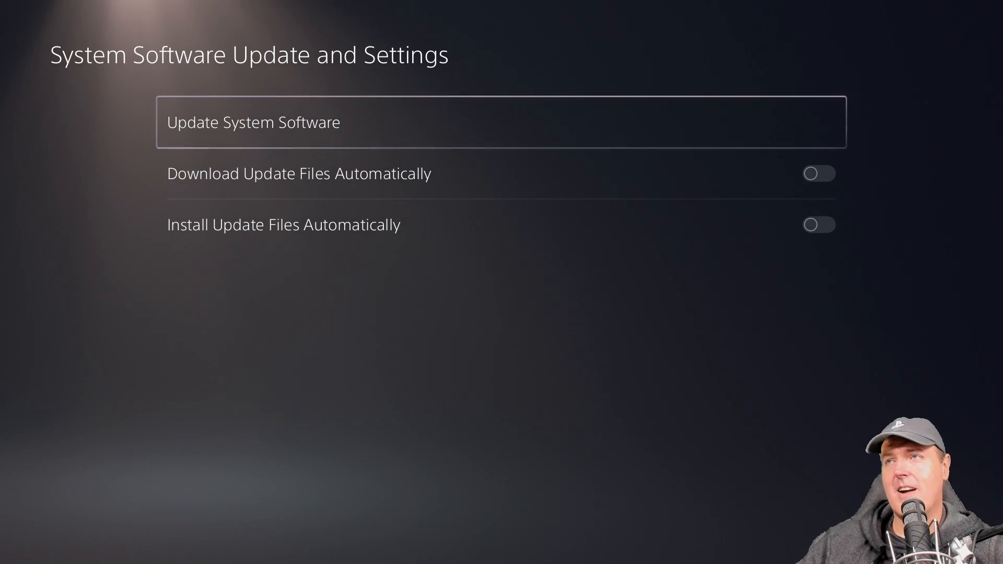